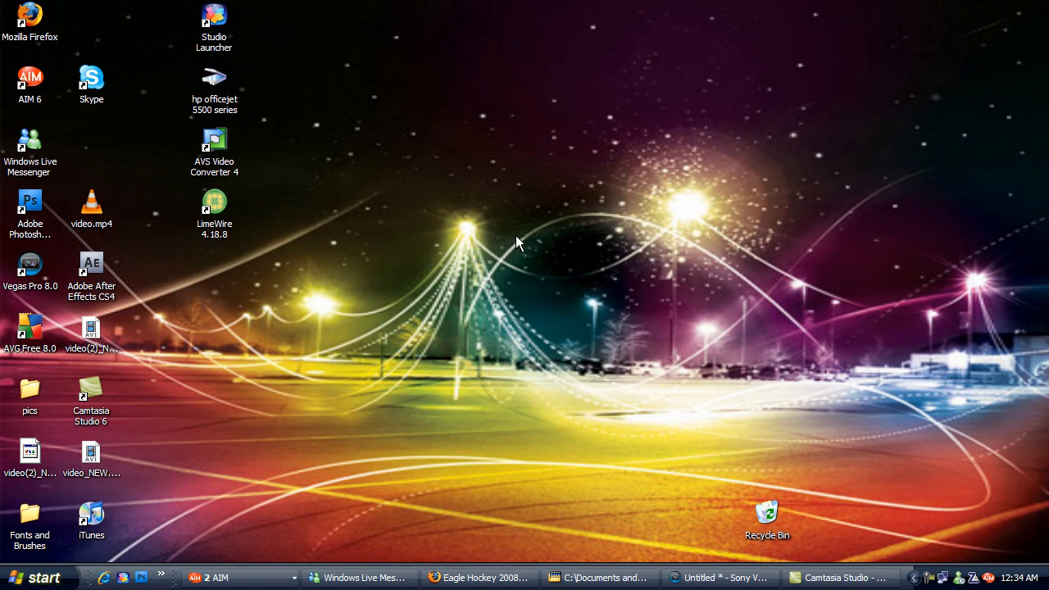
mouse_move(528, 338)
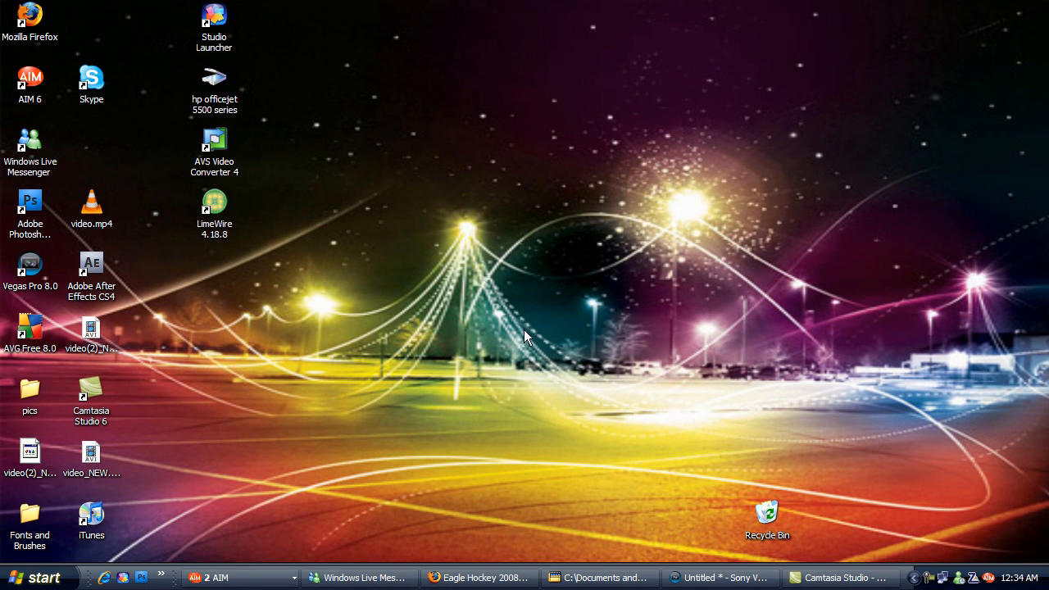
mouse_move(505, 366)
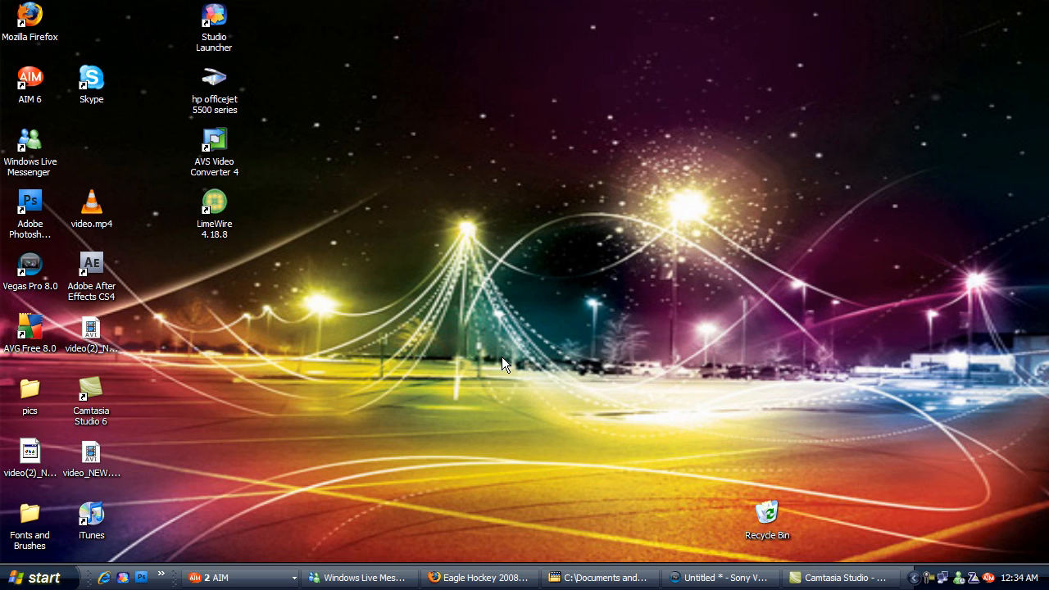
mouse_move(482, 253)
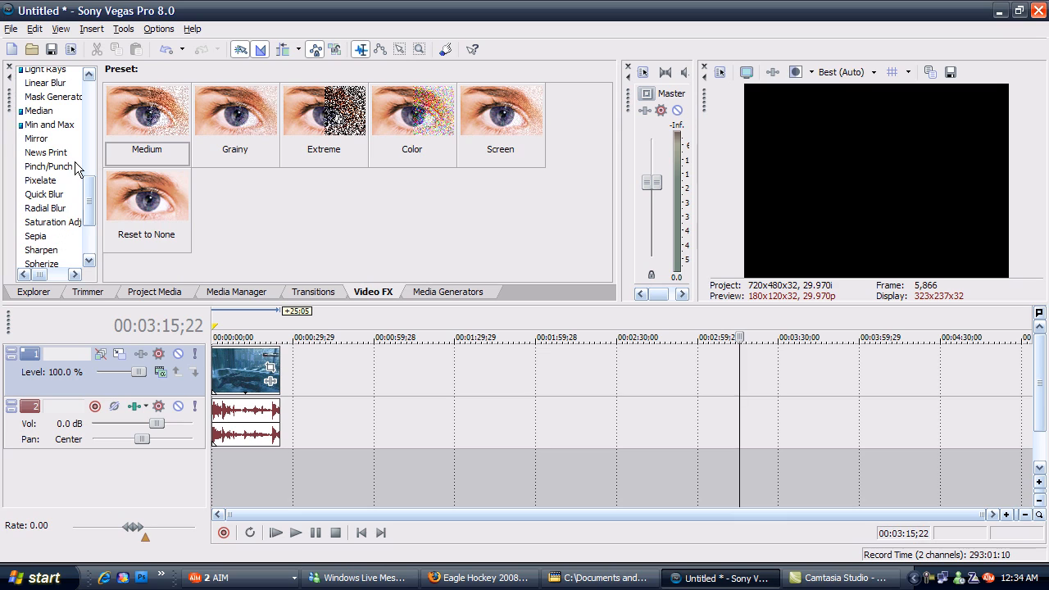
- Apply Saturation Adjust to the clip with Amount and Spread at 1.0000
click(50, 223)
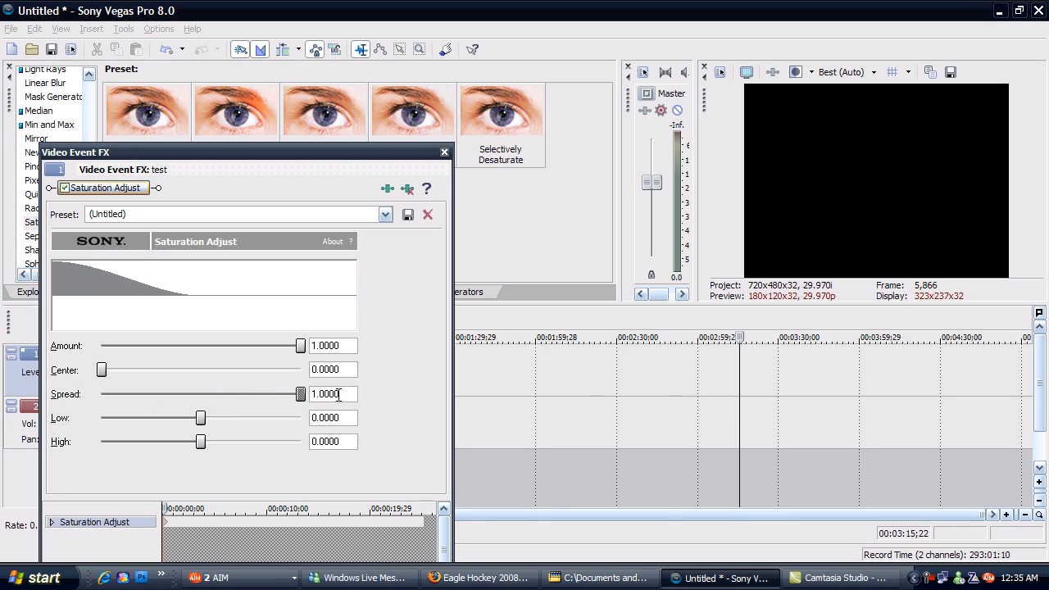
click(443, 151)
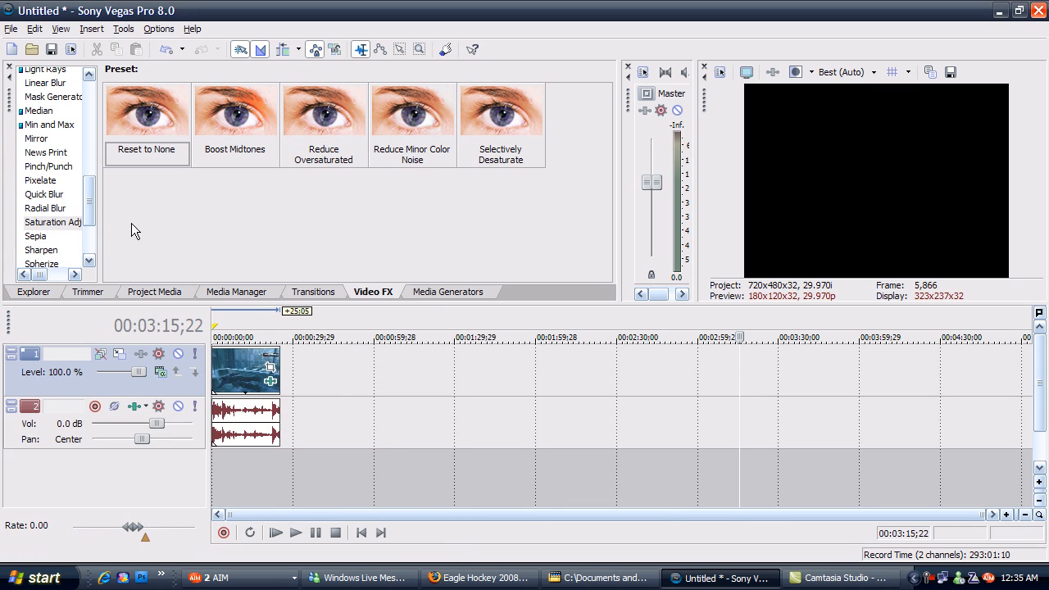
scroll(down, 3)
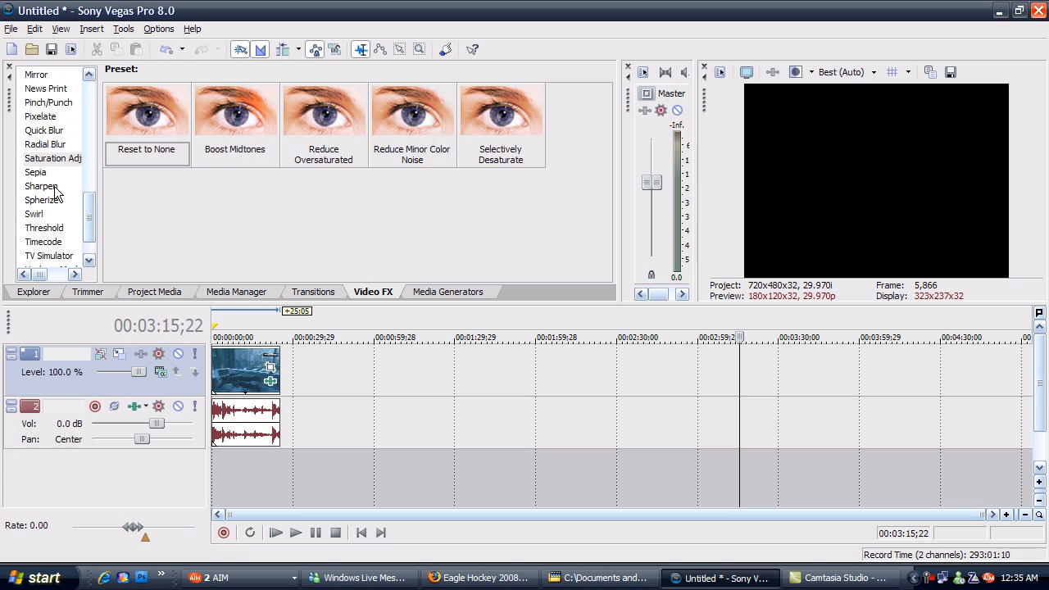
- Add a Sharpen effect at Amount 0.500 after Saturation Adjust
click(41, 187)
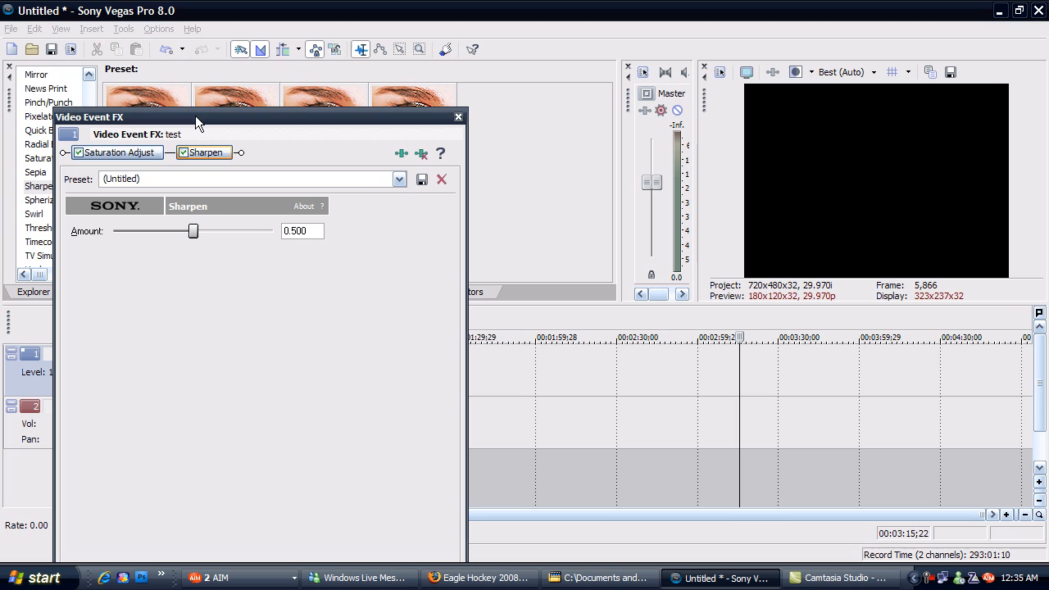
mouse_move(438, 132)
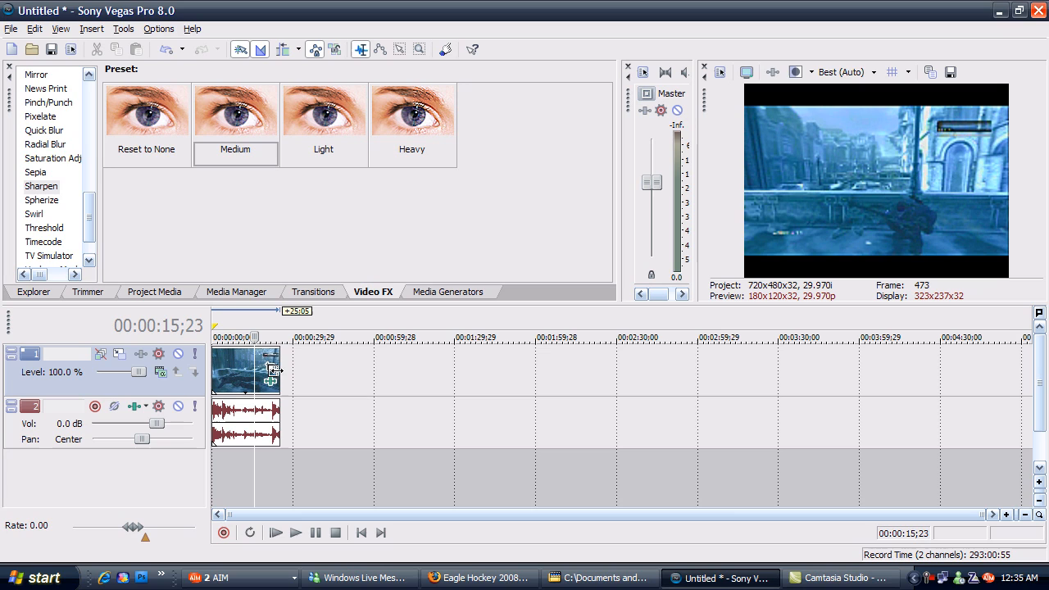
mouse_move(270, 369)
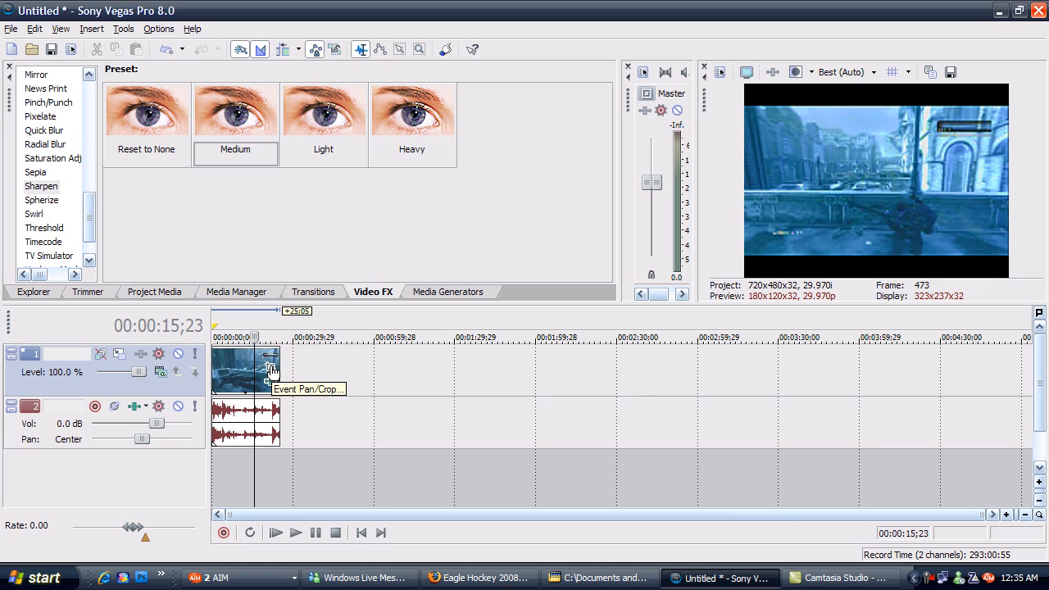
- Set the clip's Event Pan/Crop to the 16:9 Widescreen TV (1280x720) preset
click(269, 367)
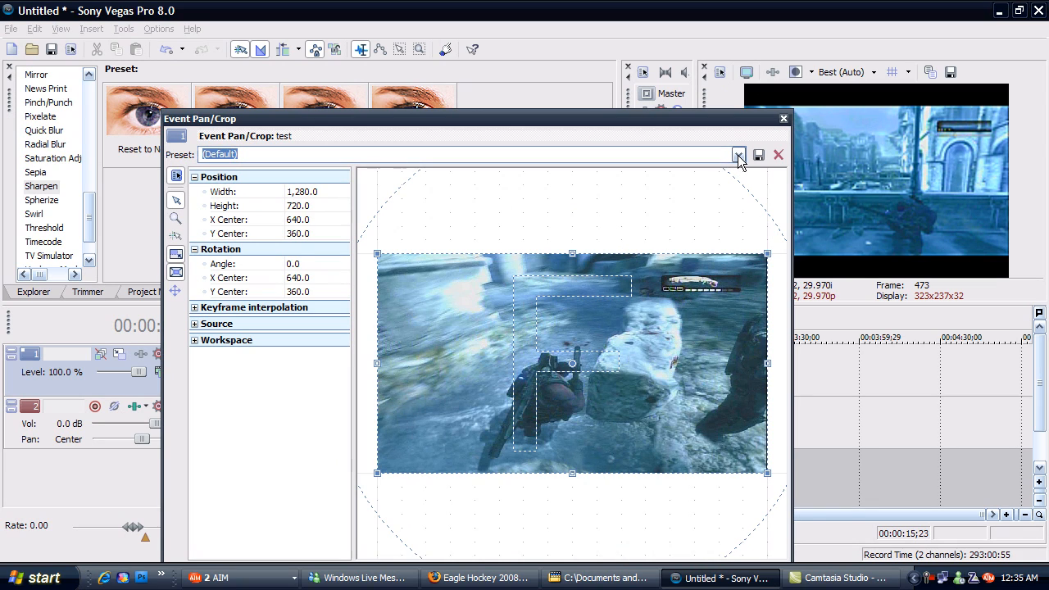
click(737, 154)
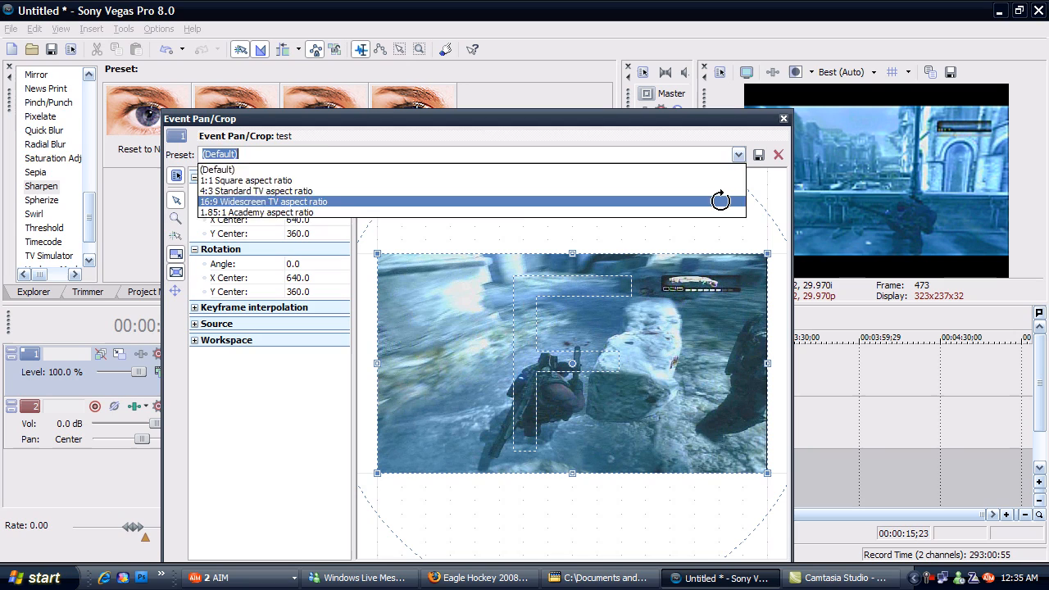
click(262, 202)
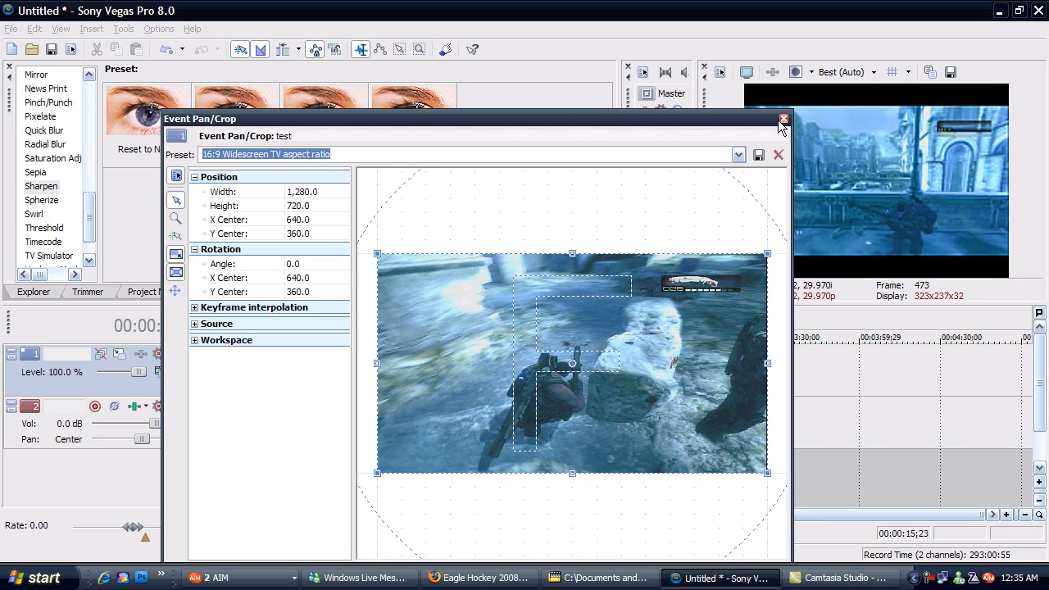
mouse_move(781, 121)
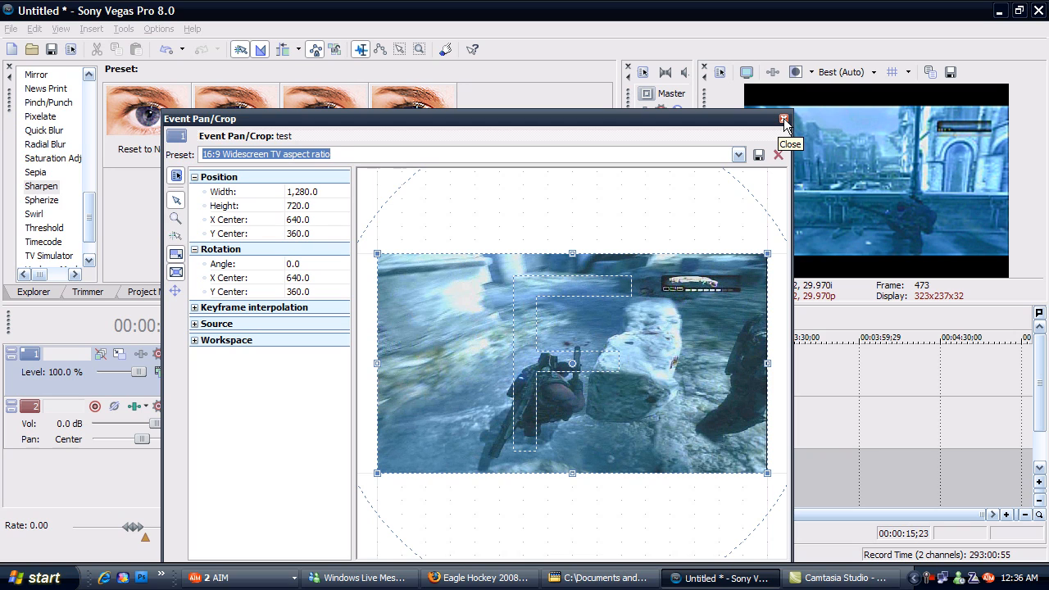
click(781, 120)
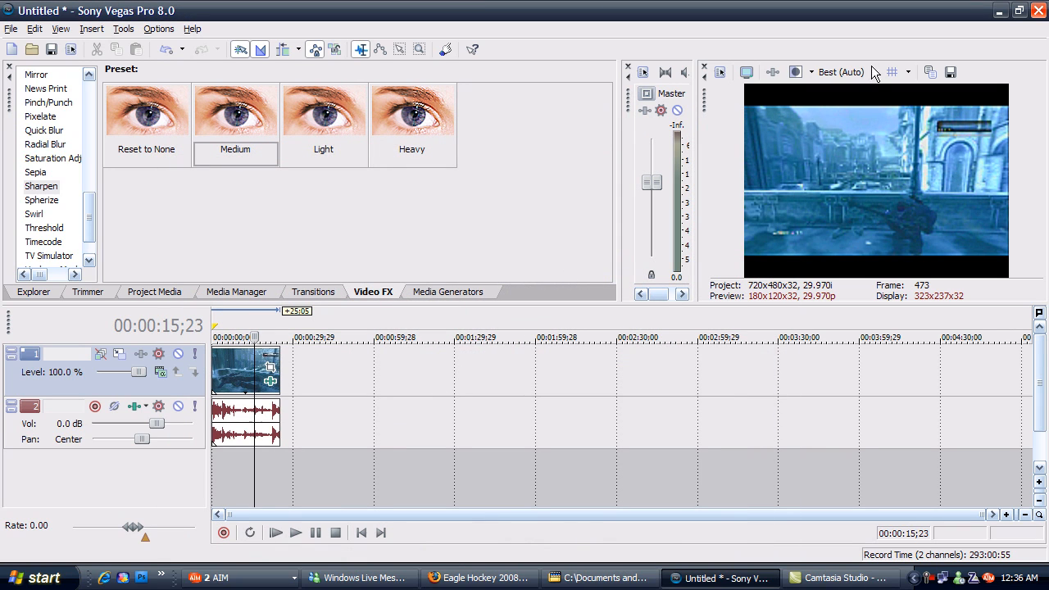
mouse_move(828, 108)
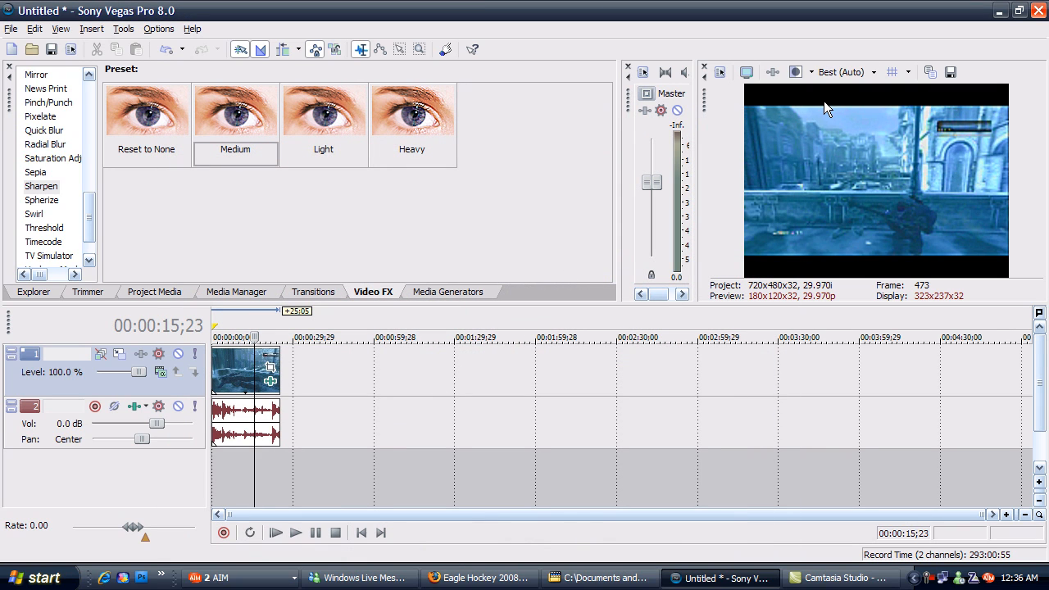
mouse_move(826, 108)
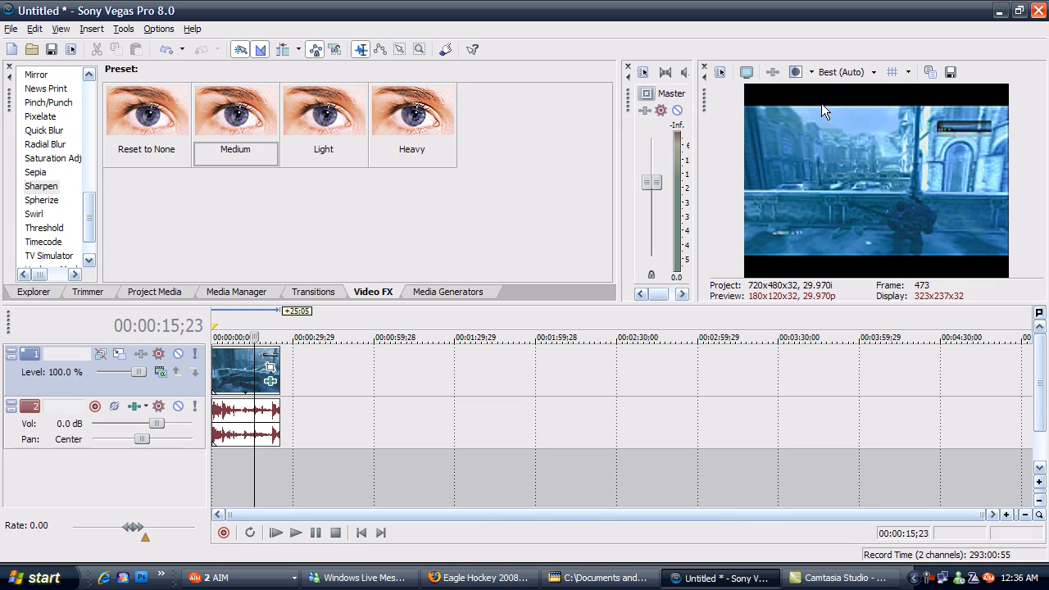
mouse_move(615, 324)
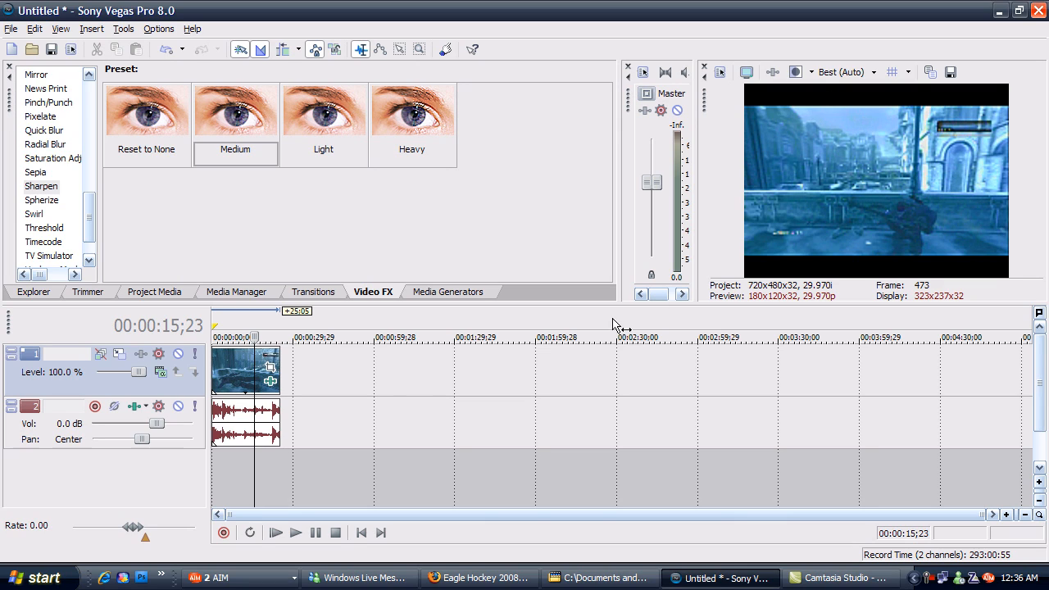
mouse_move(203, 145)
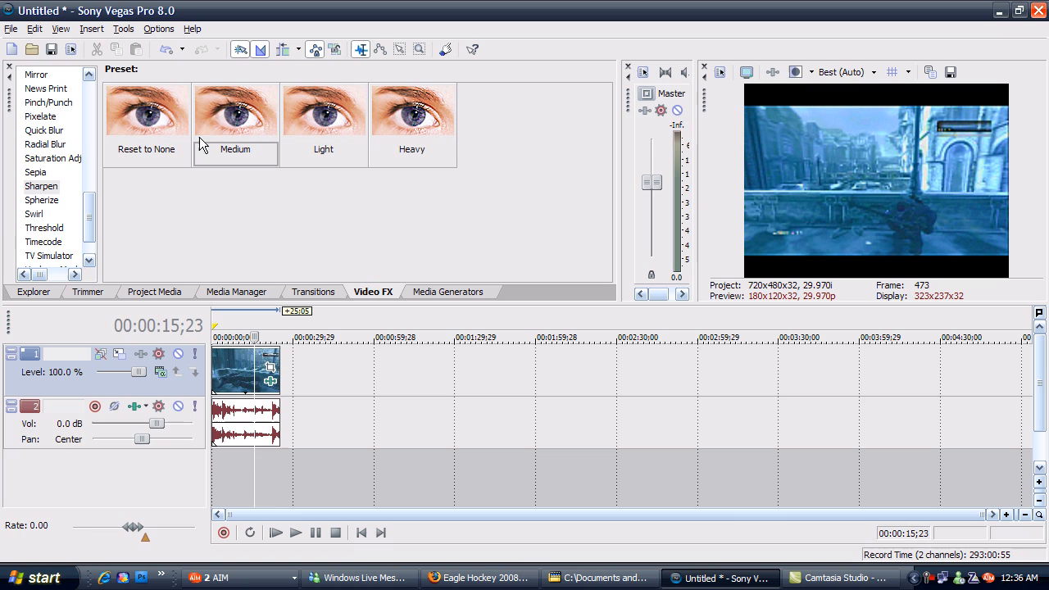
click(10, 32)
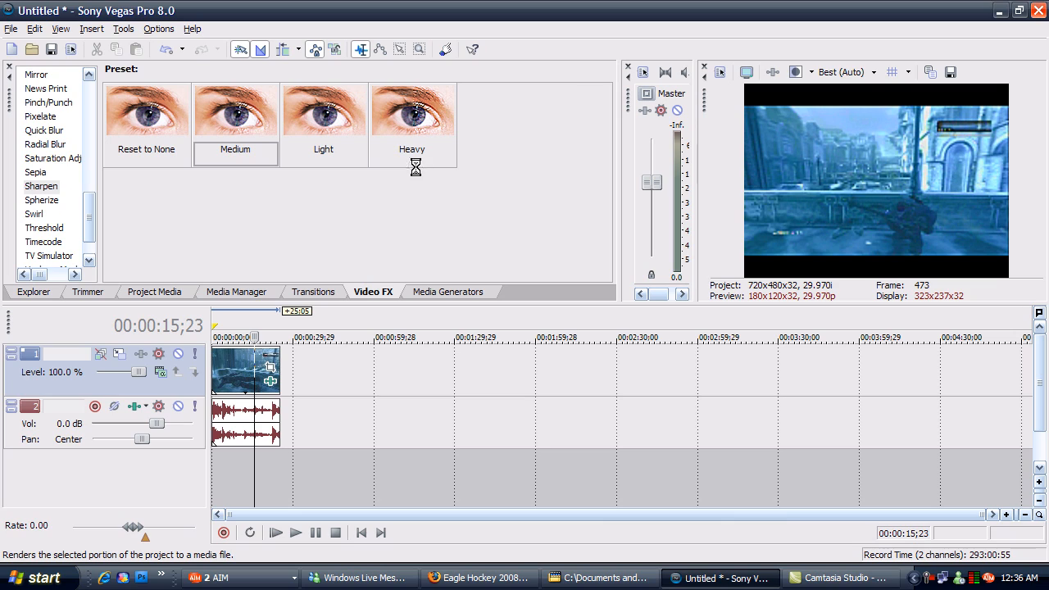
mouse_move(463, 246)
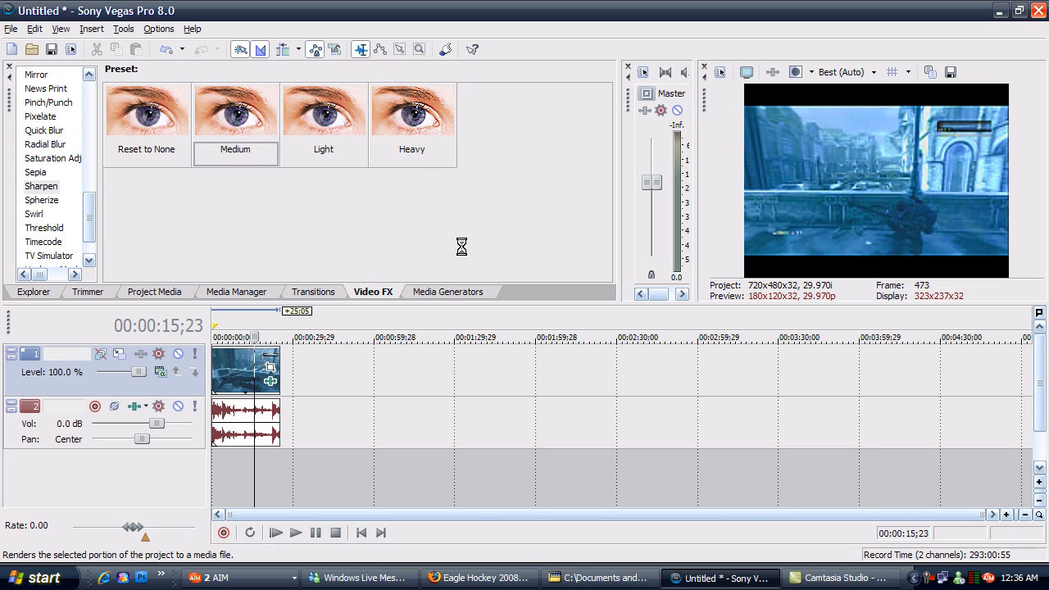
mouse_move(531, 351)
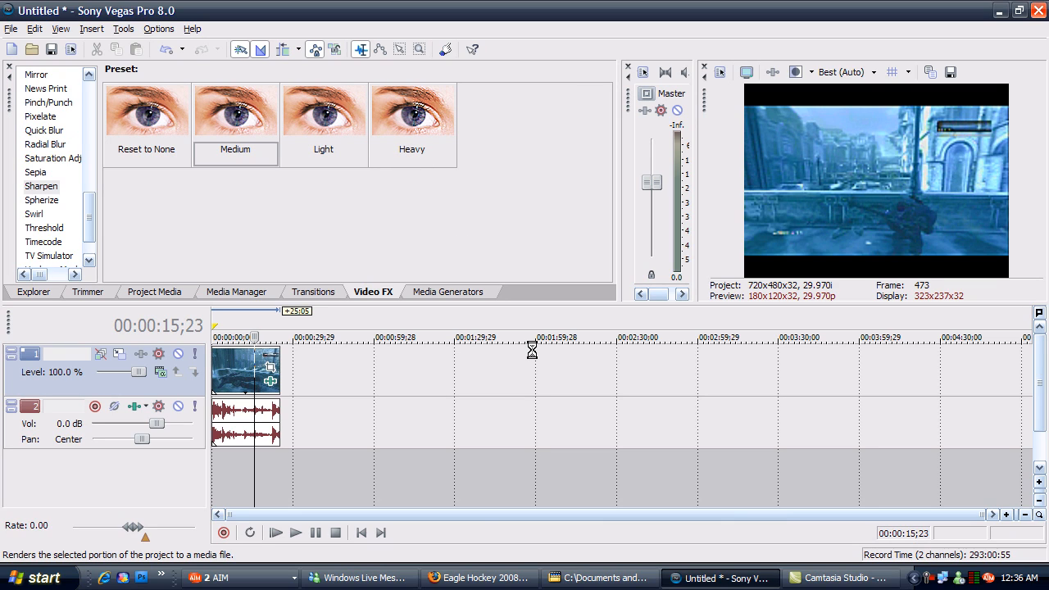
mouse_move(520, 340)
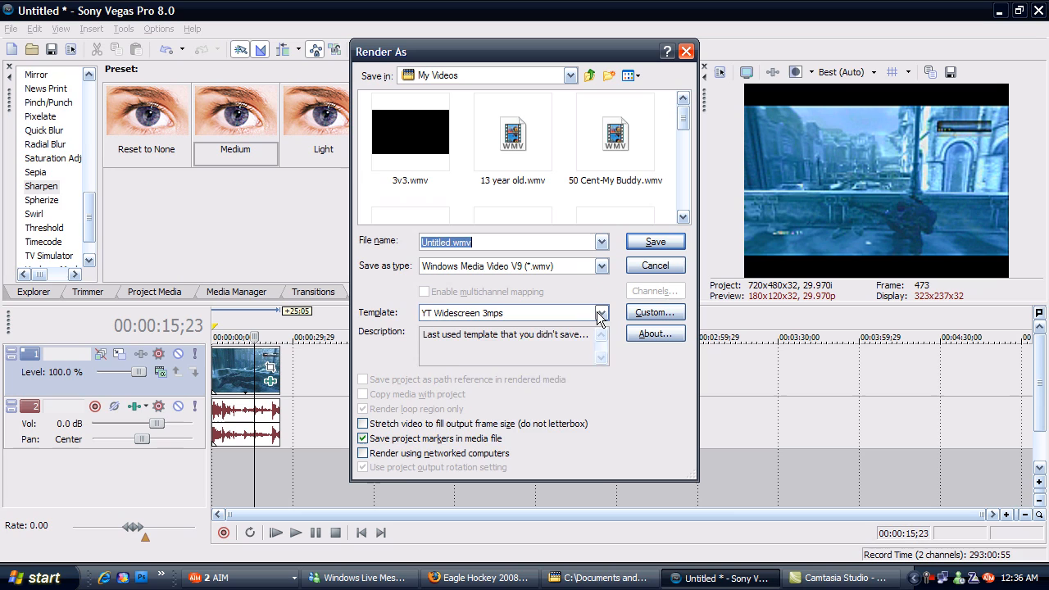
- Base the WMV render on the 3 Mbps Video template and enter its custom settings
click(600, 313)
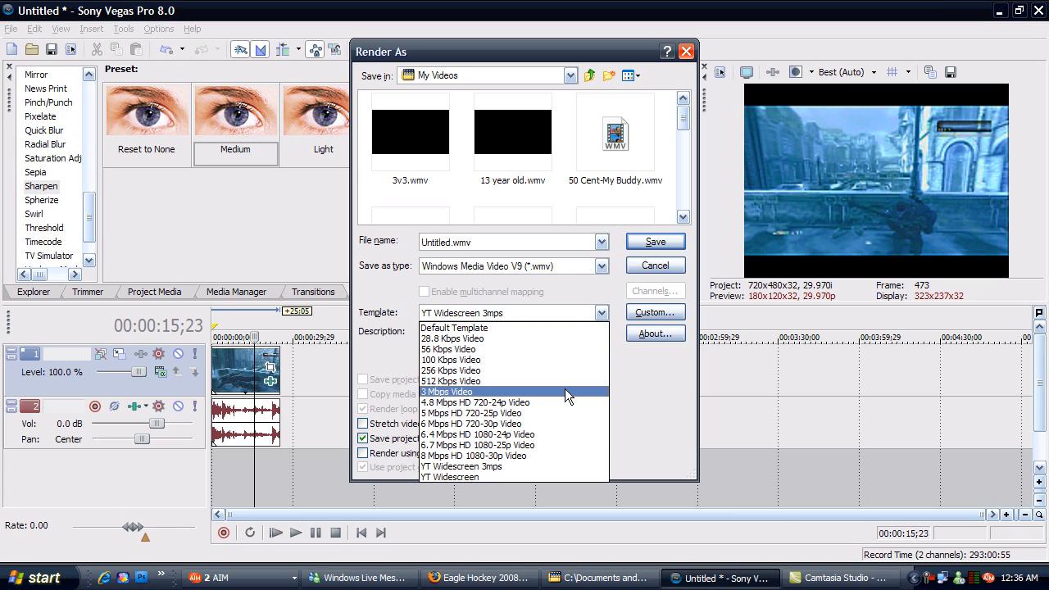
click(446, 391)
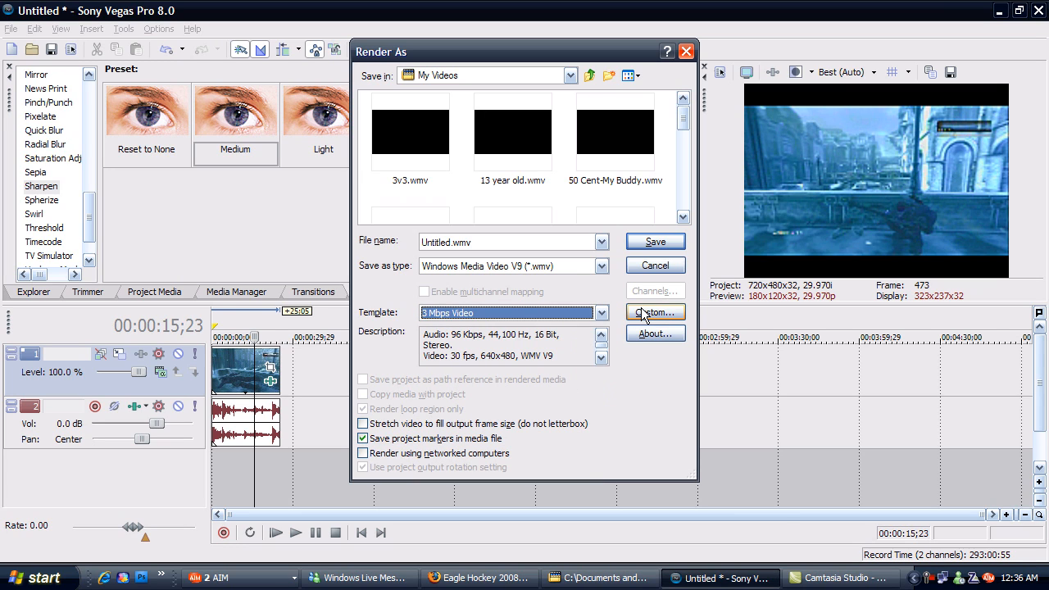
click(656, 312)
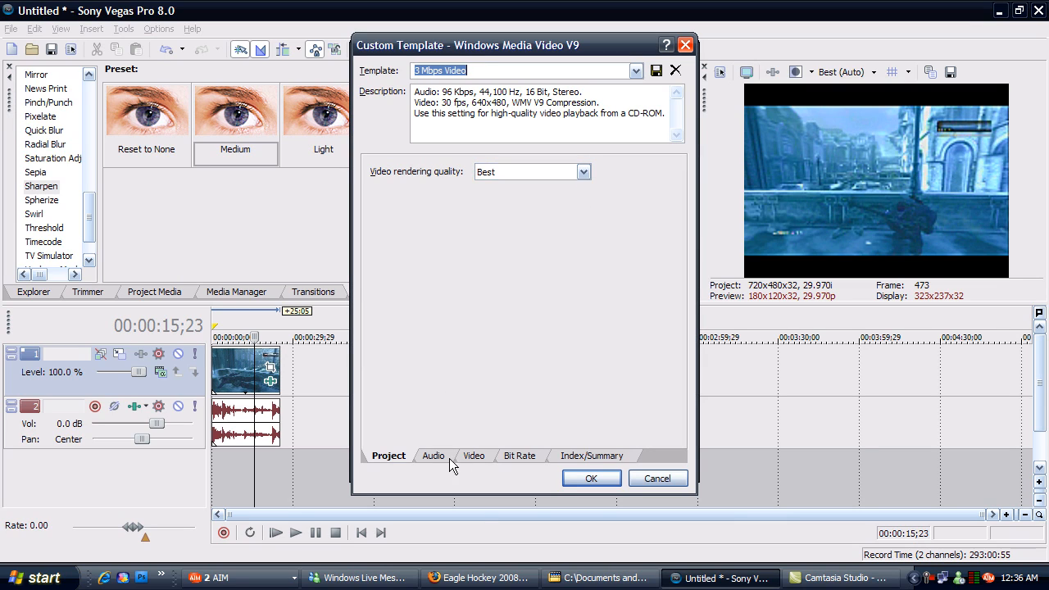
- Set template audio to Windows Media Audio 10 Professional, 96 kbps 44 kHz 2 channel CBR
click(433, 456)
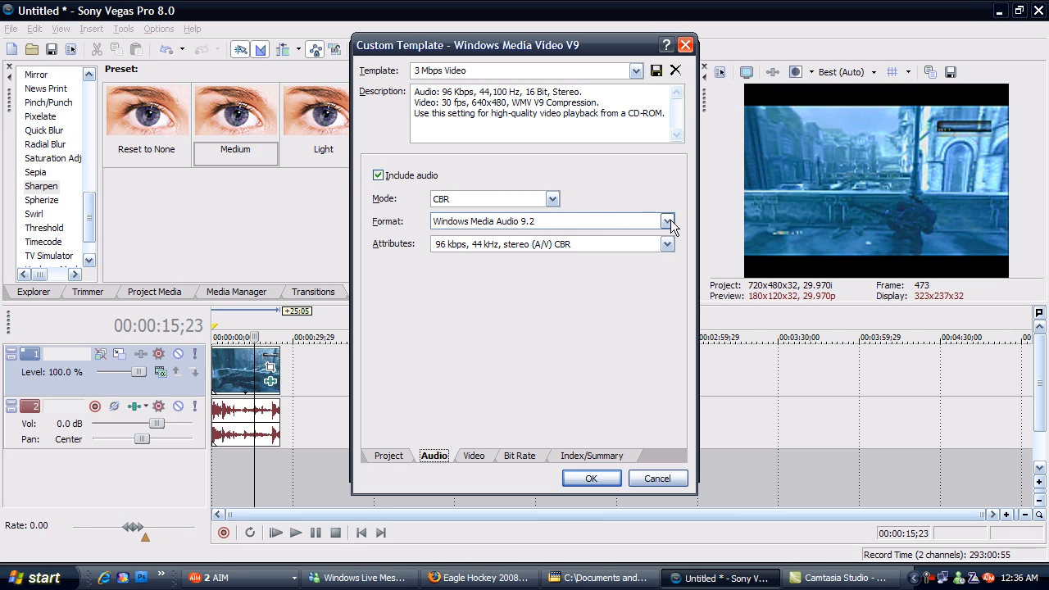
click(669, 220)
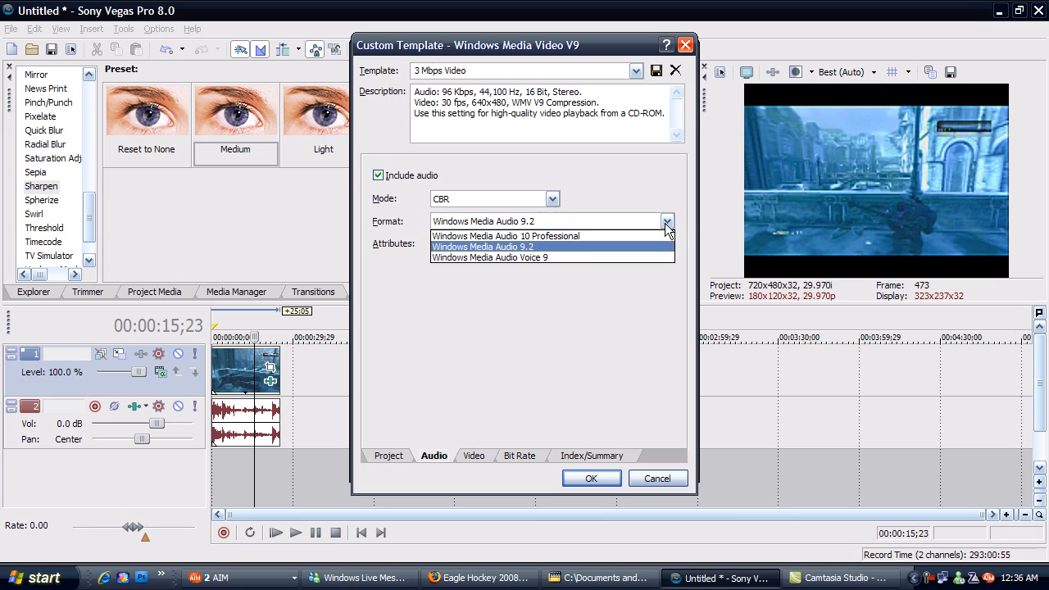
click(505, 236)
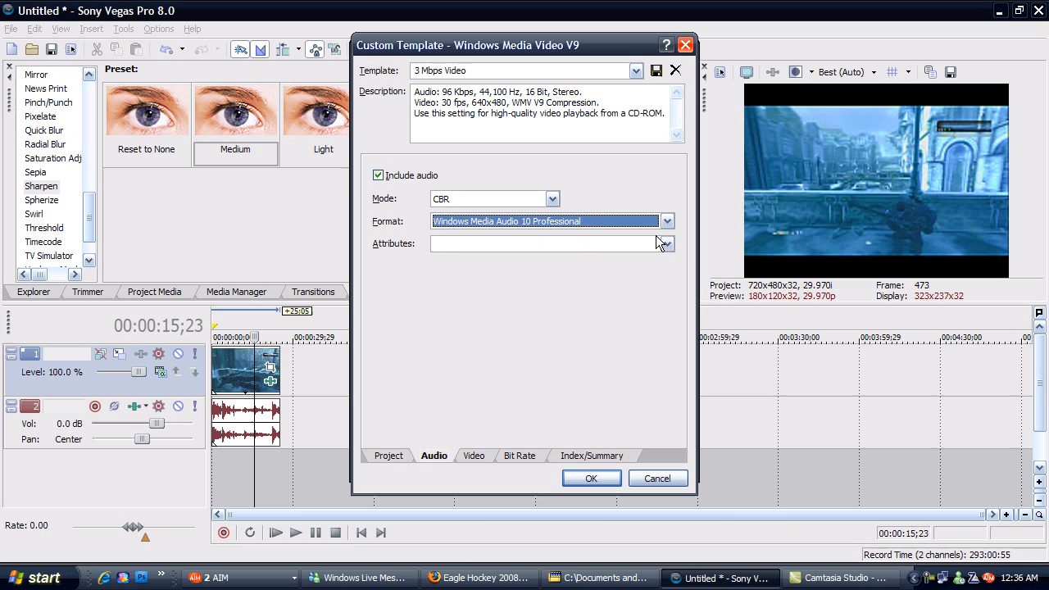
click(665, 243)
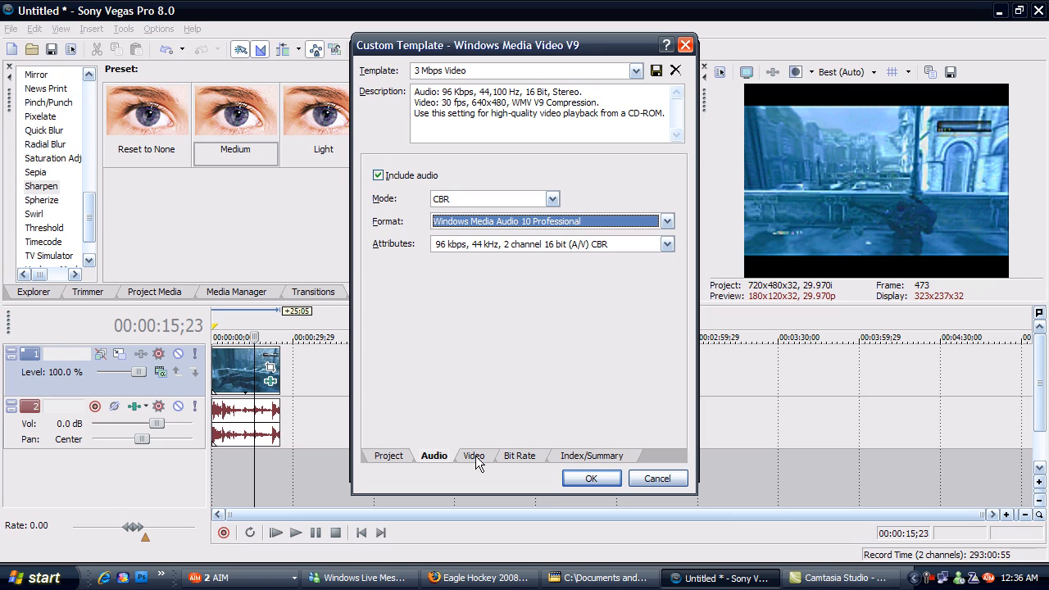
- Set template video to CBR, High definition (1280x720), with video smoothness at 100
click(476, 456)
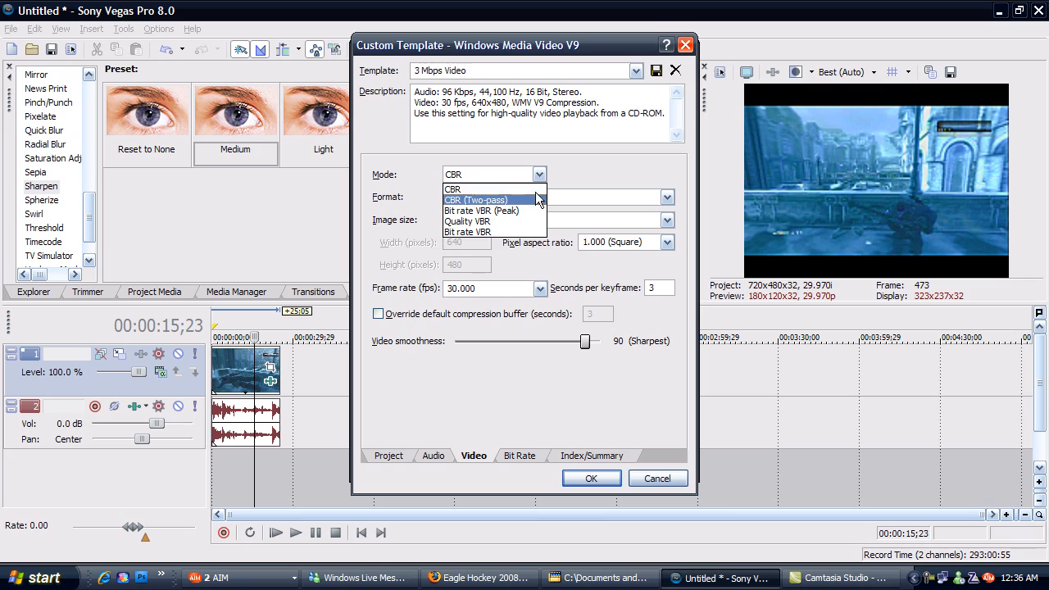
click(473, 190)
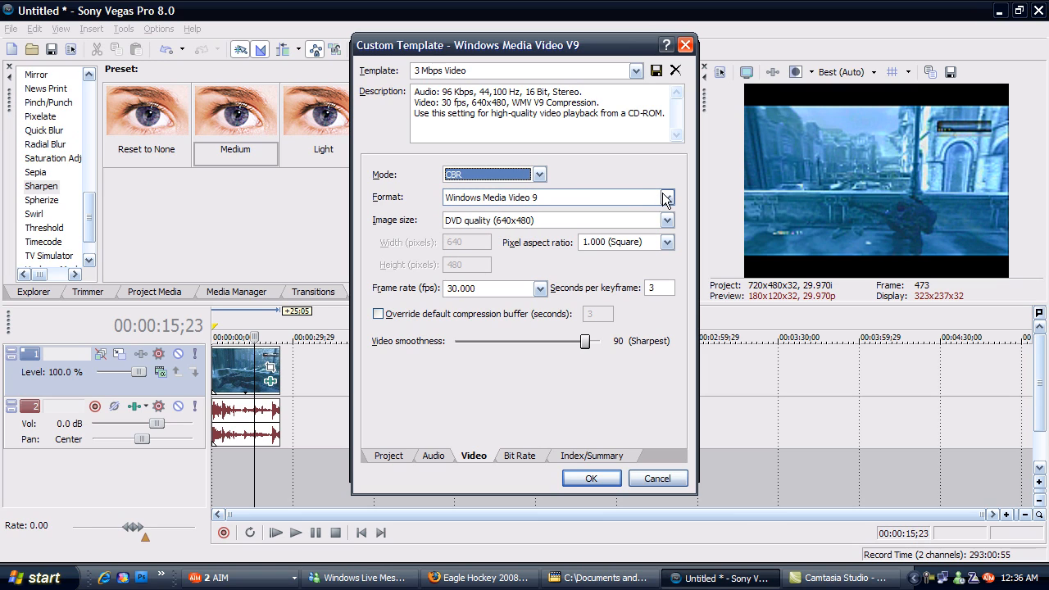
click(665, 220)
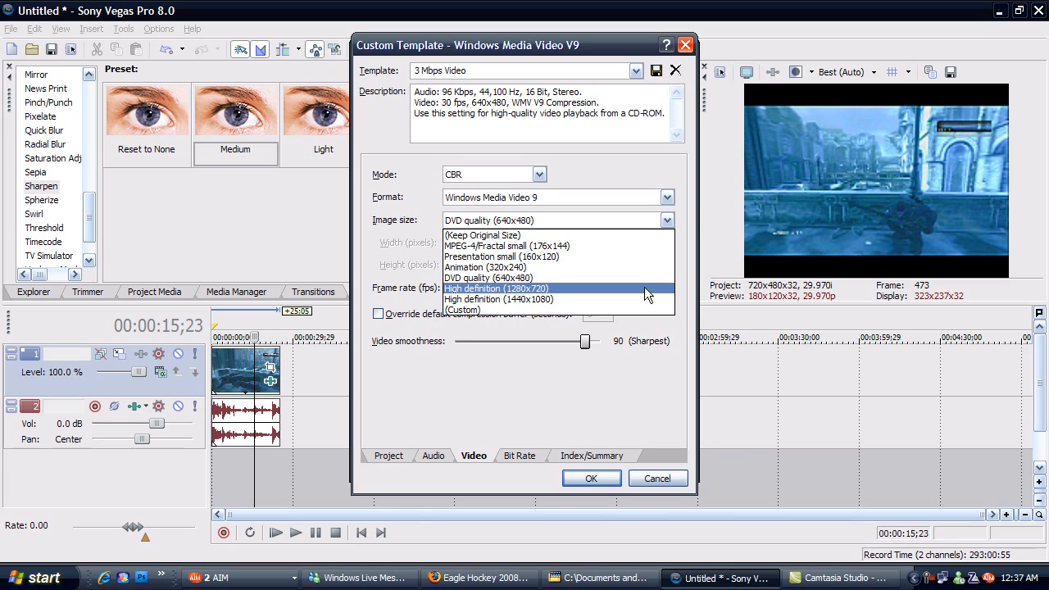
click(497, 289)
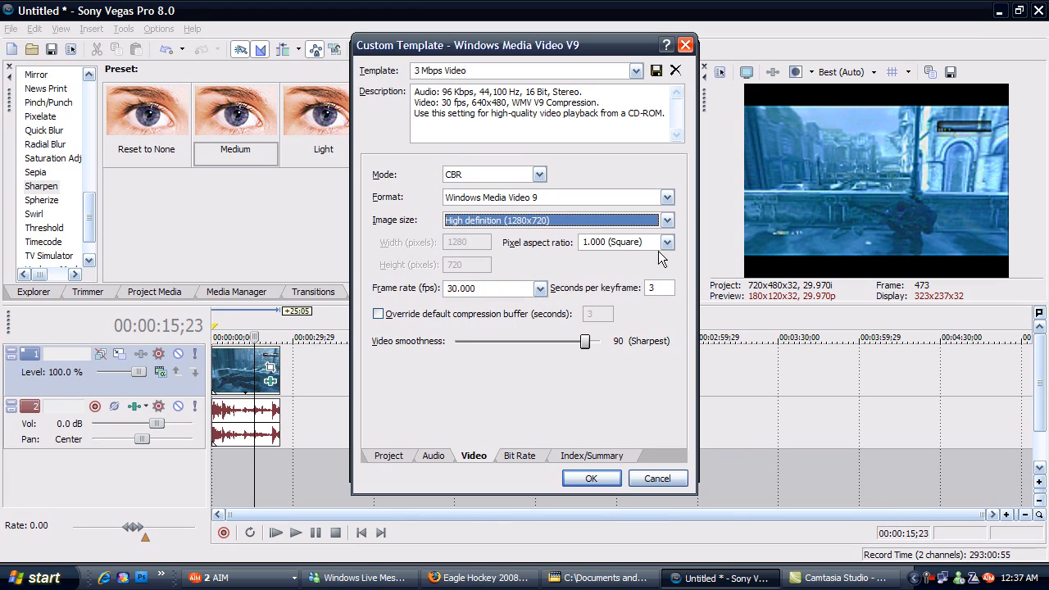
mouse_move(564, 348)
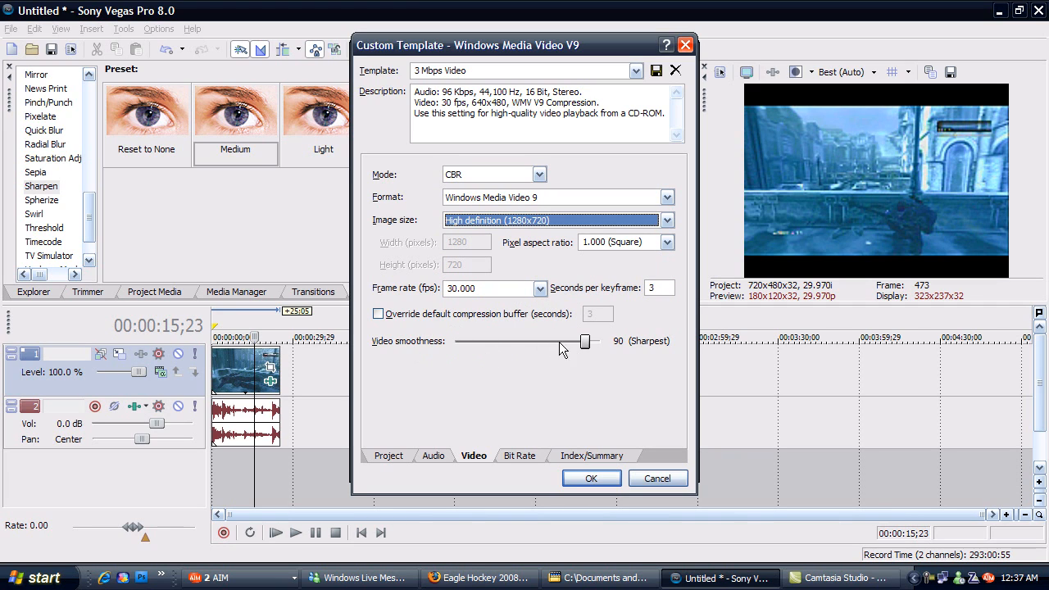
drag(584, 341, 601, 341)
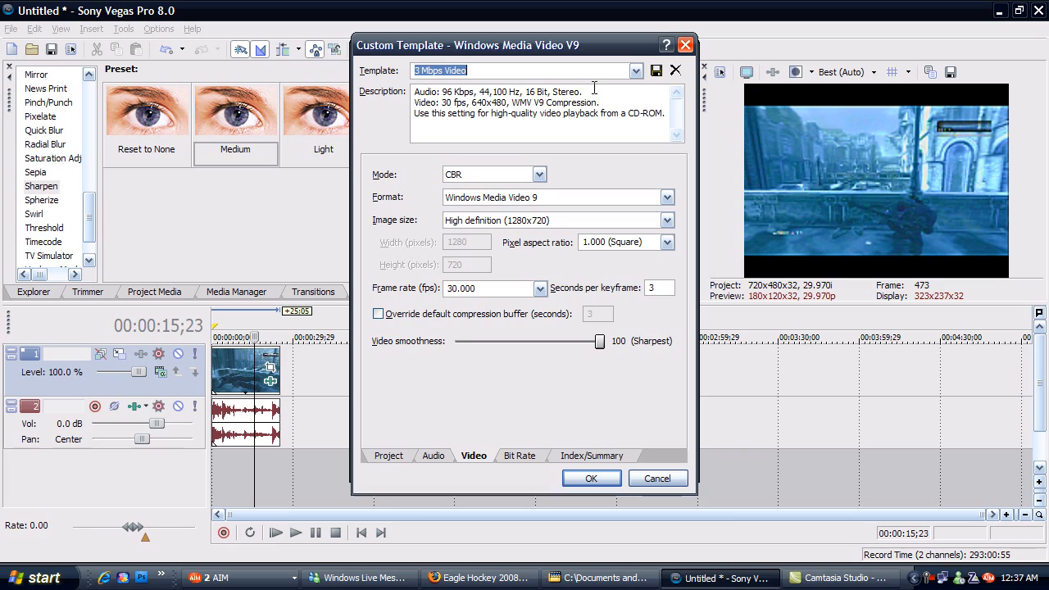
- Name the custom render template 'asdfsdfs' and save it
text(asdfsdfs)
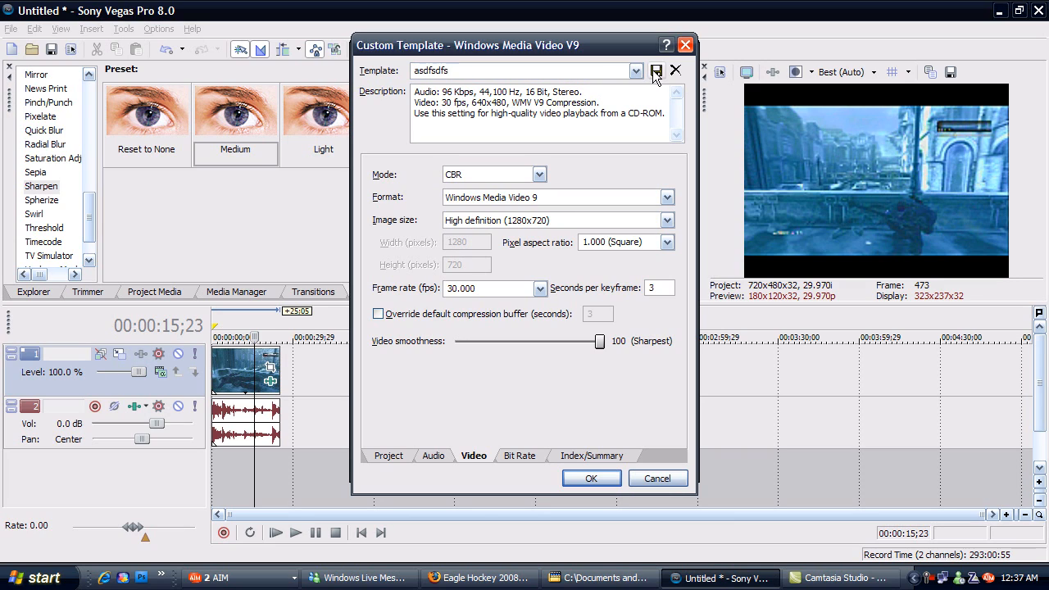
mouse_move(656, 71)
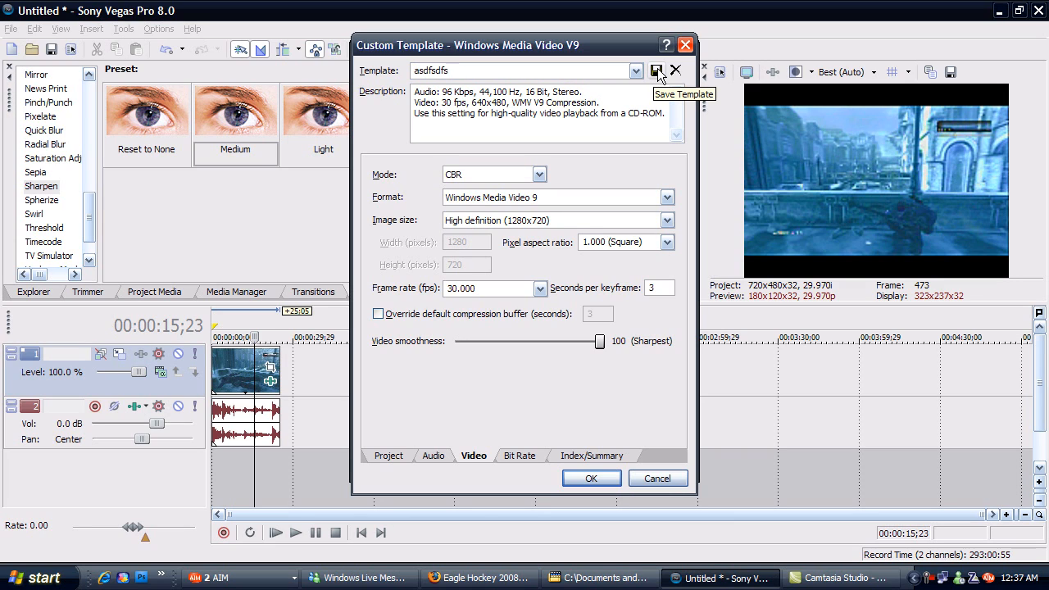
mouse_move(556, 447)
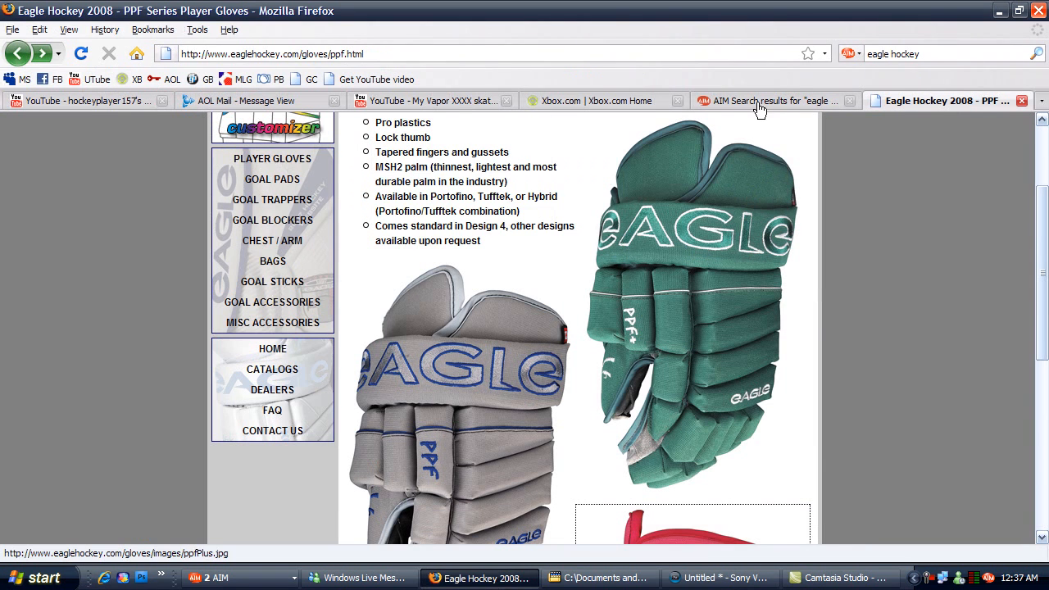
- Show the signed-in user's YouTube channel, then bring Camtasia Studio to the front
click(426, 100)
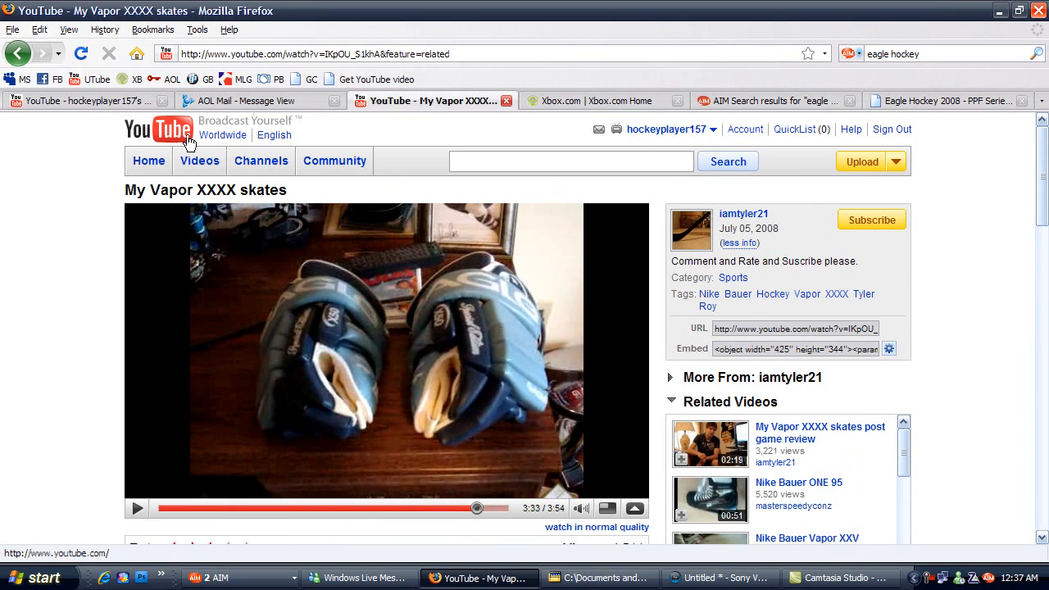
click(662, 130)
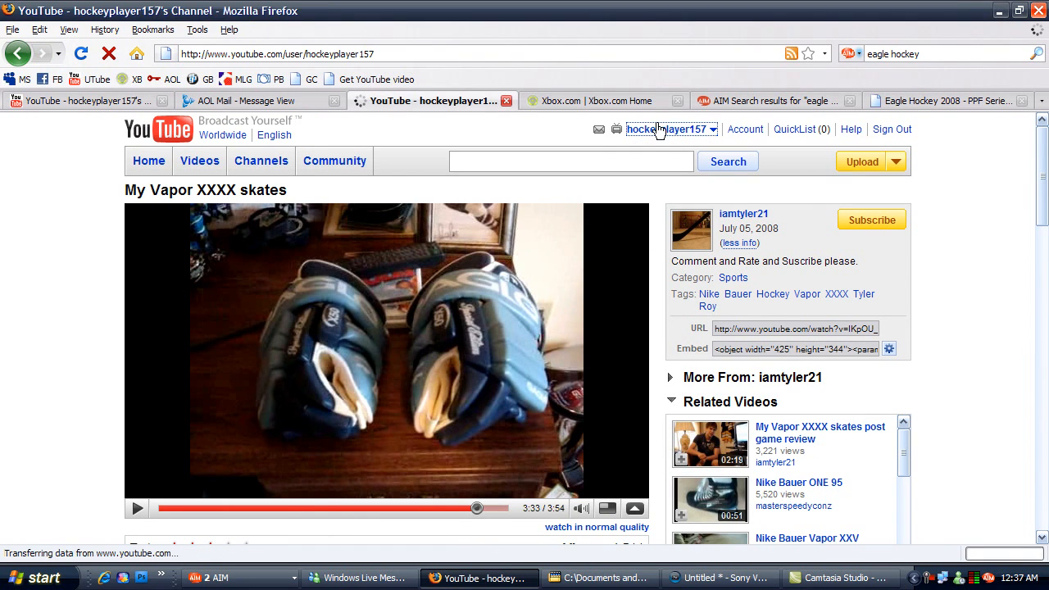
click(653, 130)
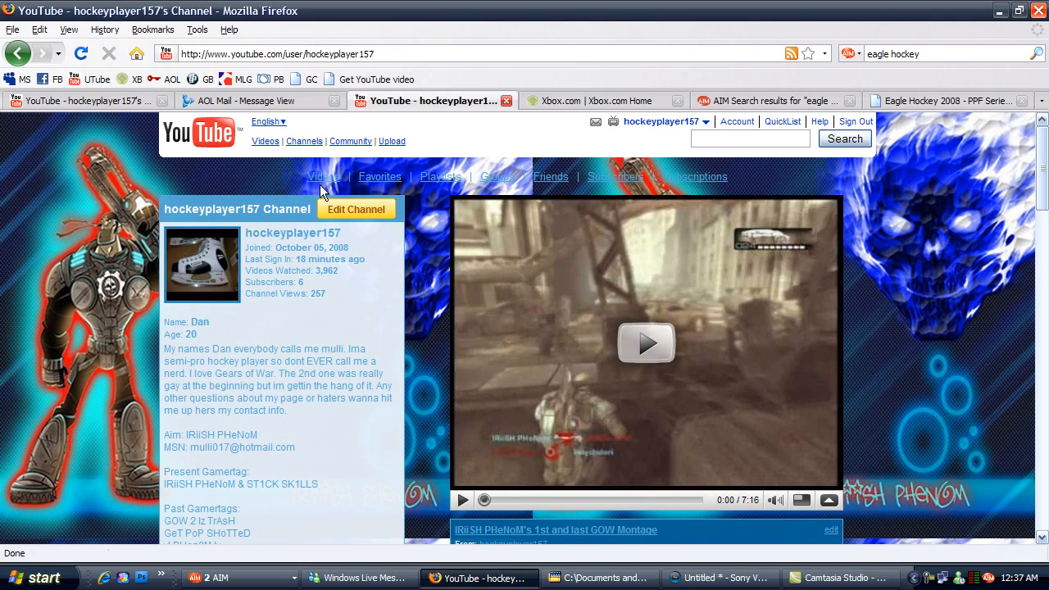
click(267, 121)
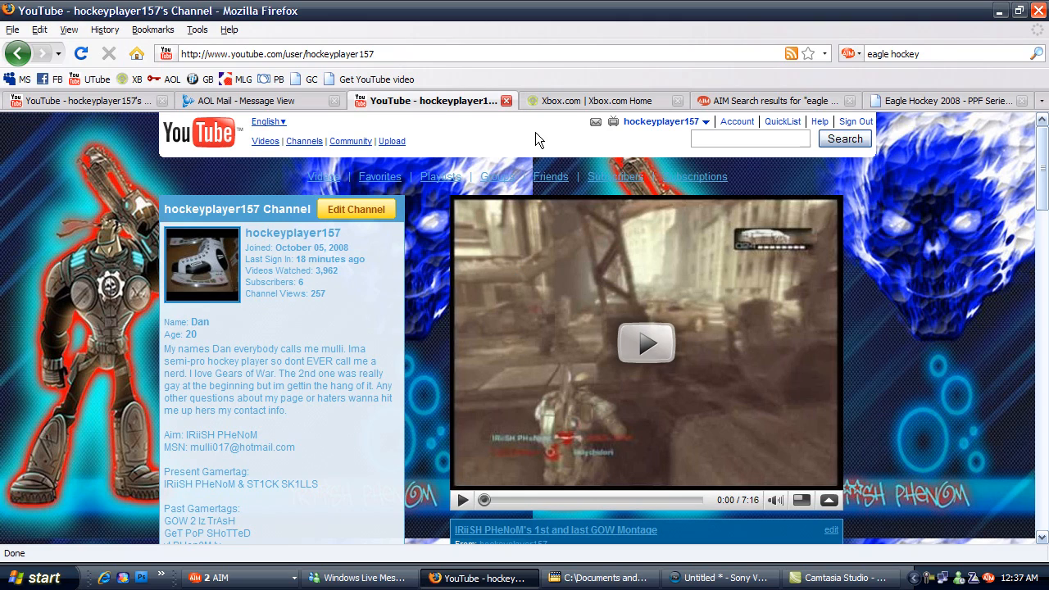
mouse_move(524, 17)
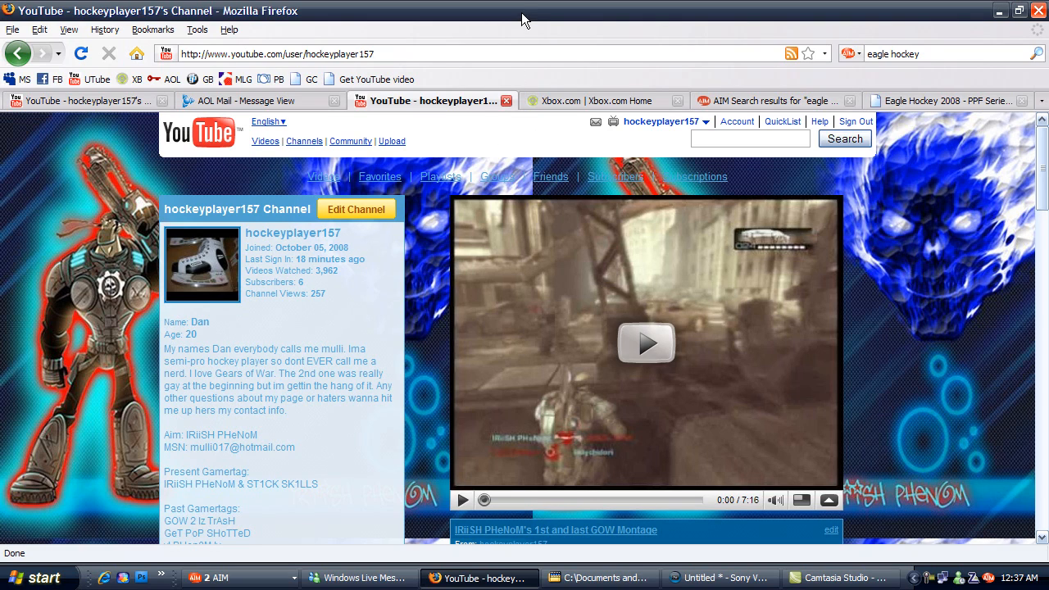
mouse_move(718, 570)
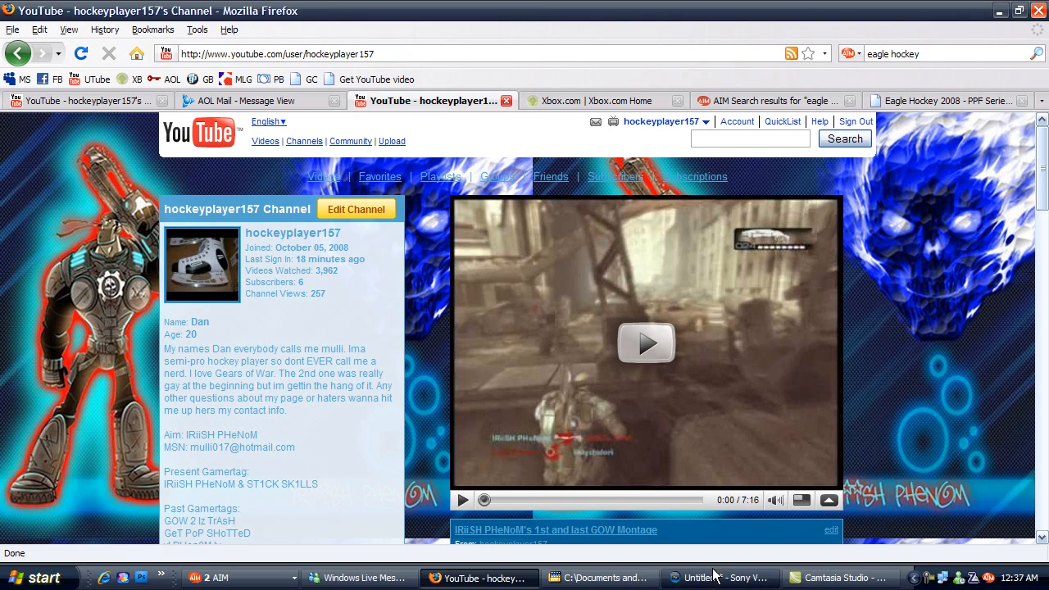
click(846, 578)
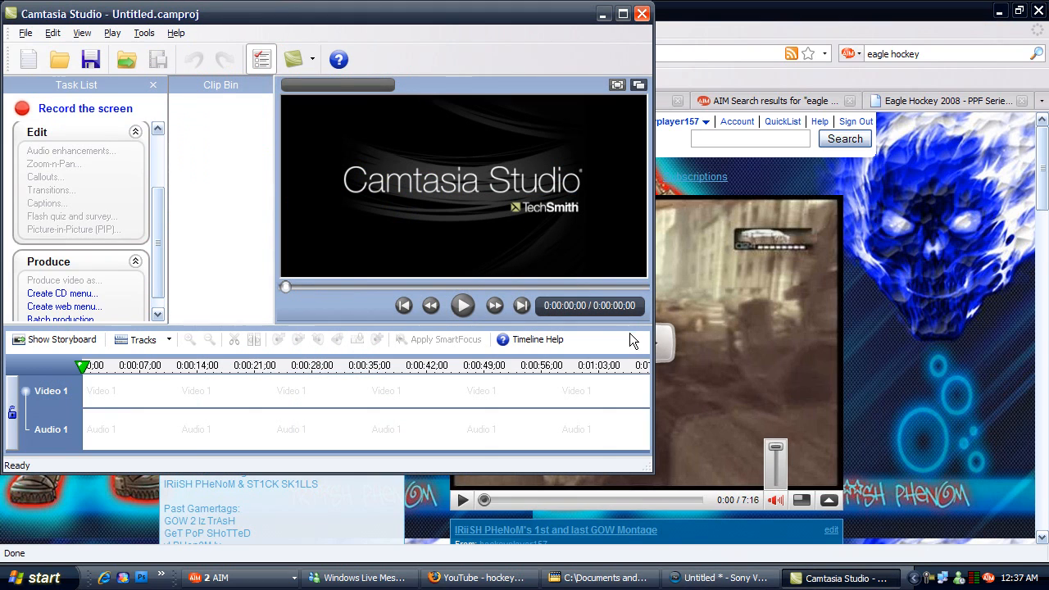